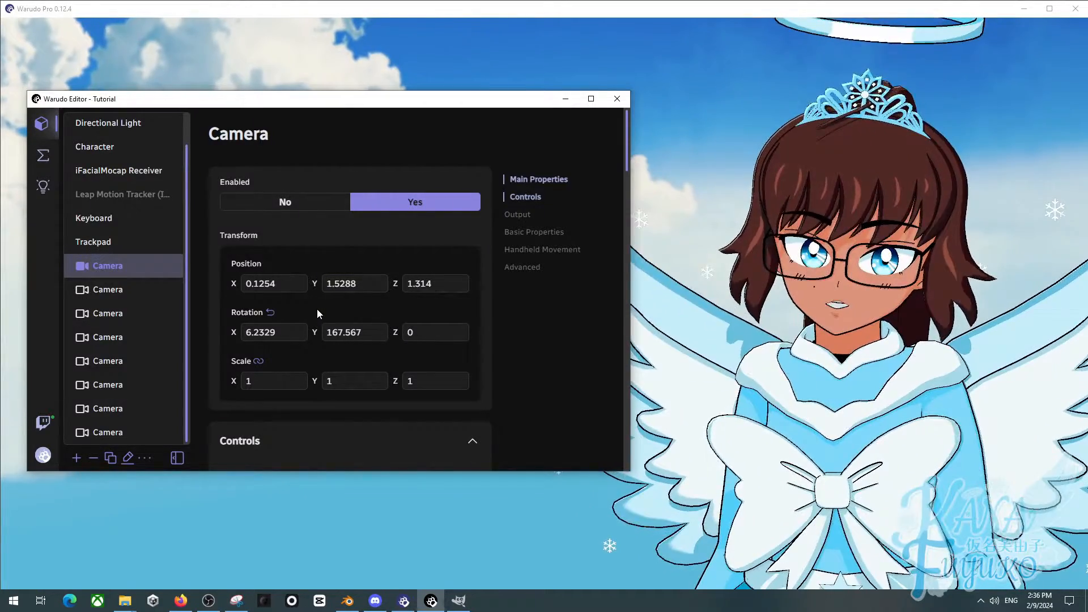
Step: Open Warudo's data folder from the main menu, showing StreamingAssets in File Explorer
click(273, 332)
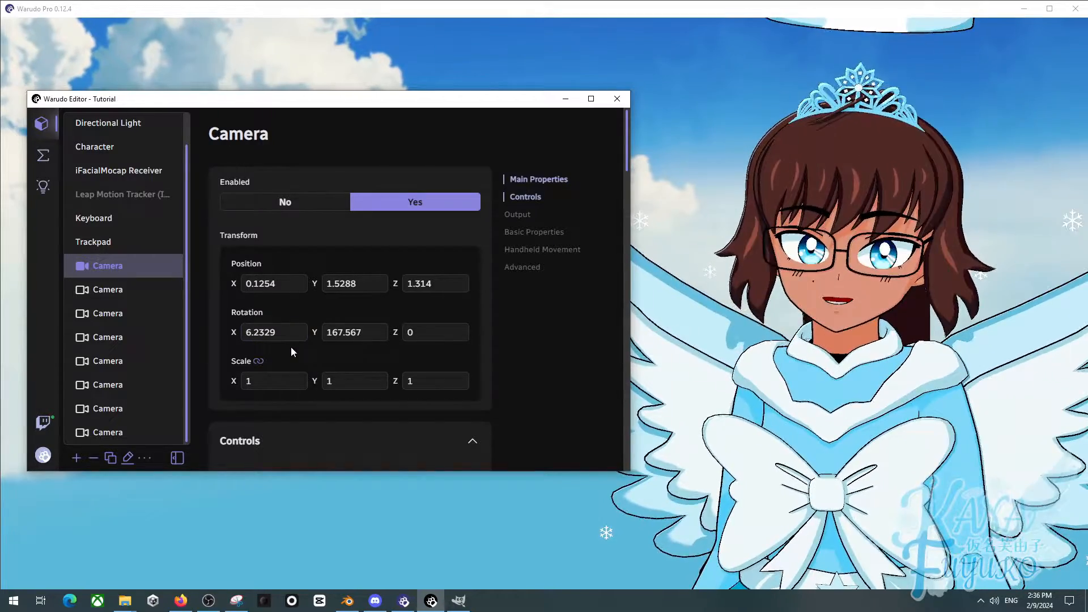
click(273, 381)
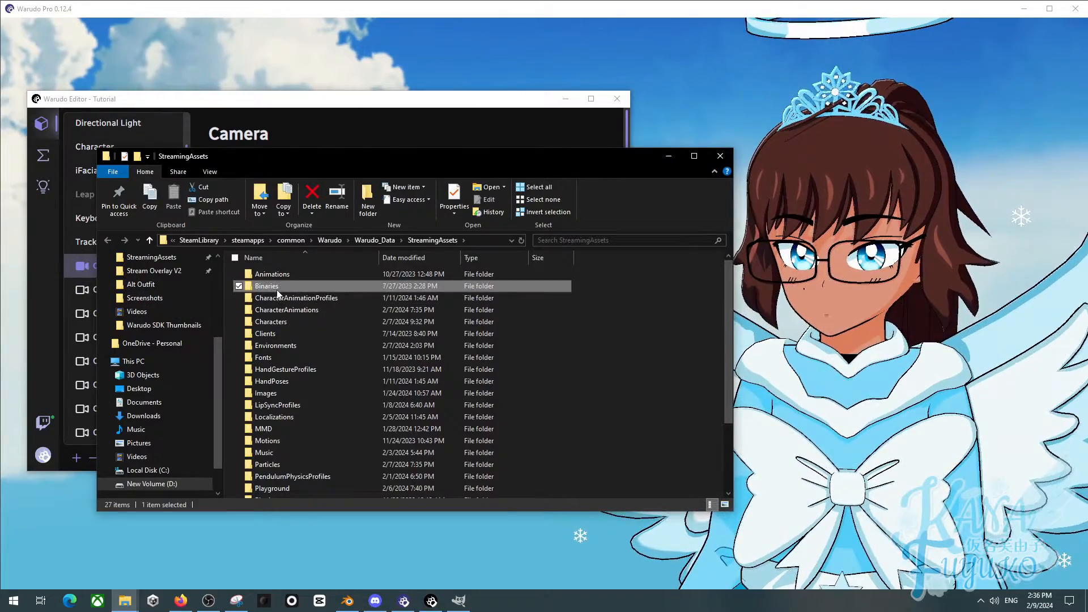
Step: Run InstallWarudoVirtualCam.bat from Binaries > VirtualCam and acknowledge both RegSvr32 success dialogs
double_click(266, 286)
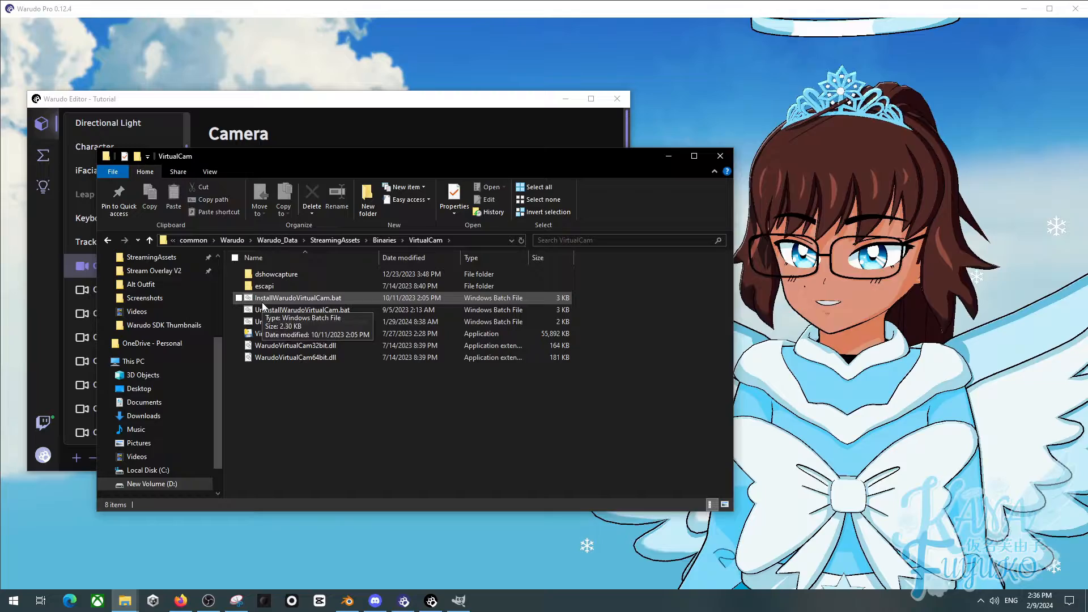
click(298, 298)
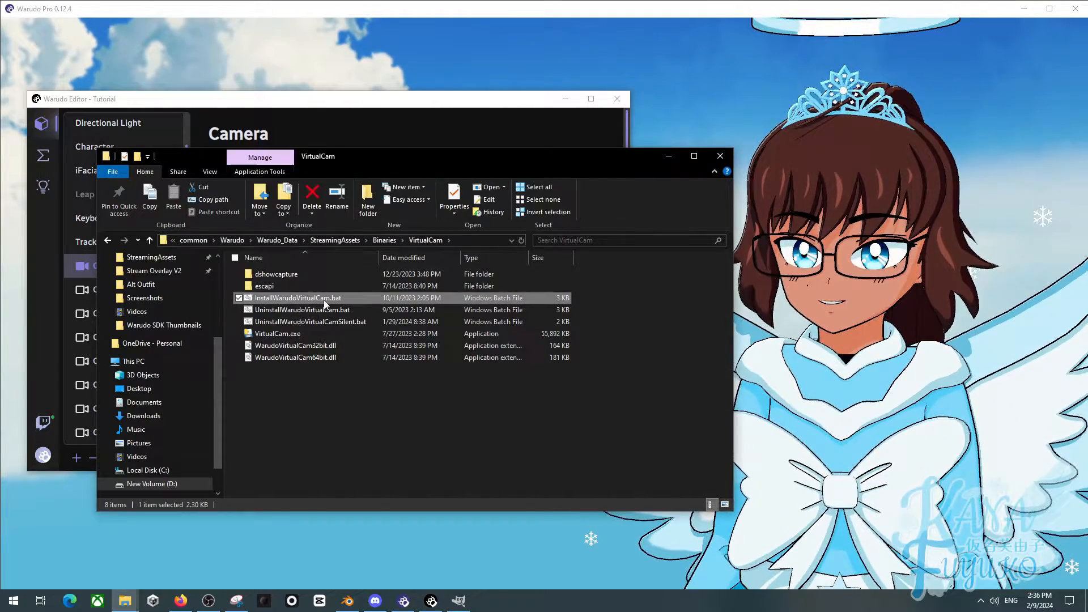
double_click(296, 298)
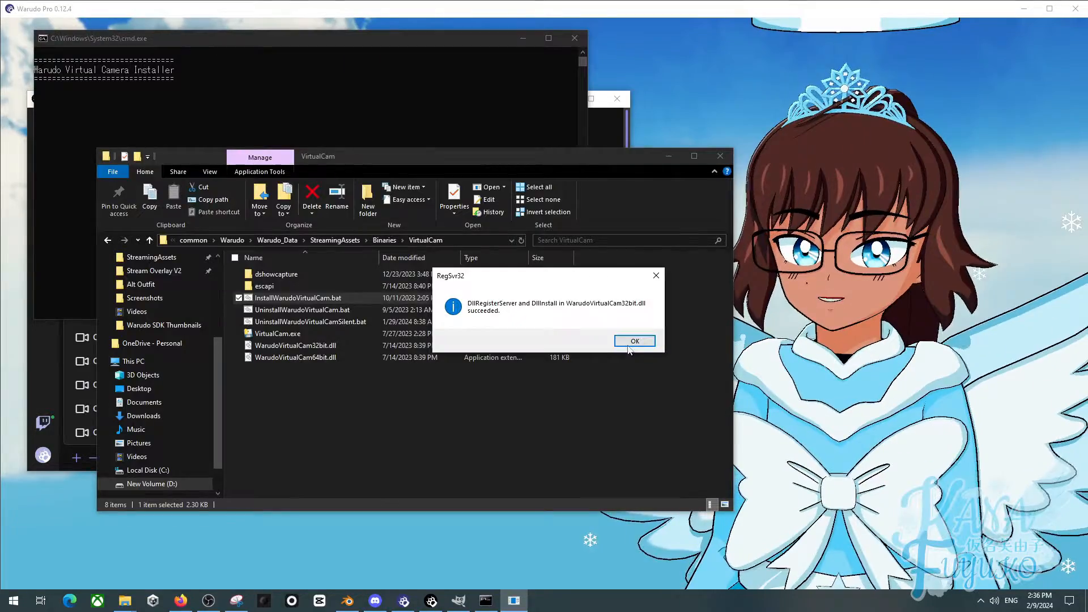
click(634, 341)
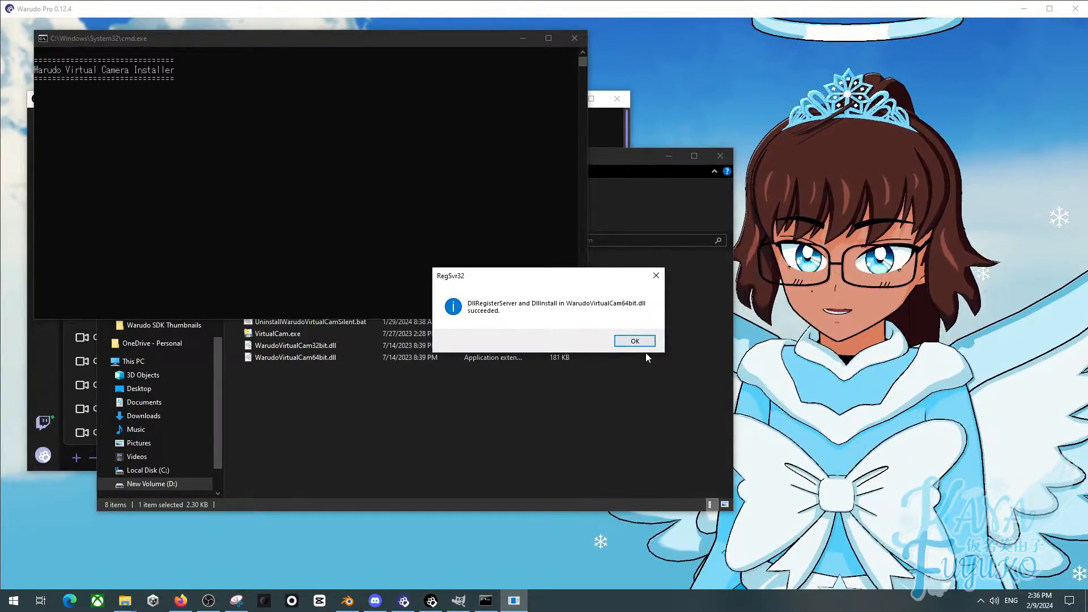
click(633, 341)
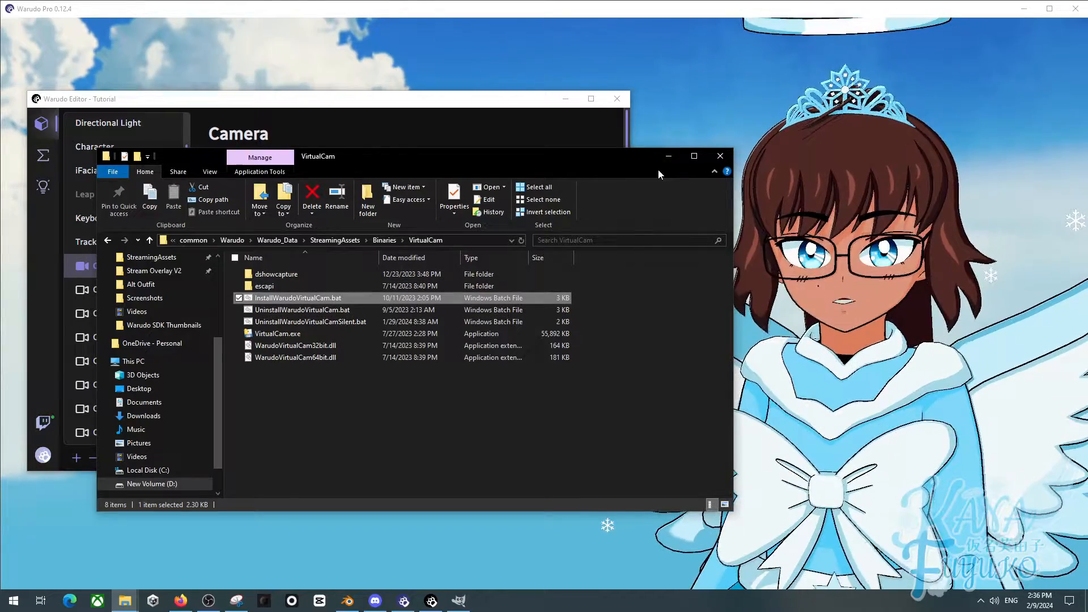
mouse_move(669, 157)
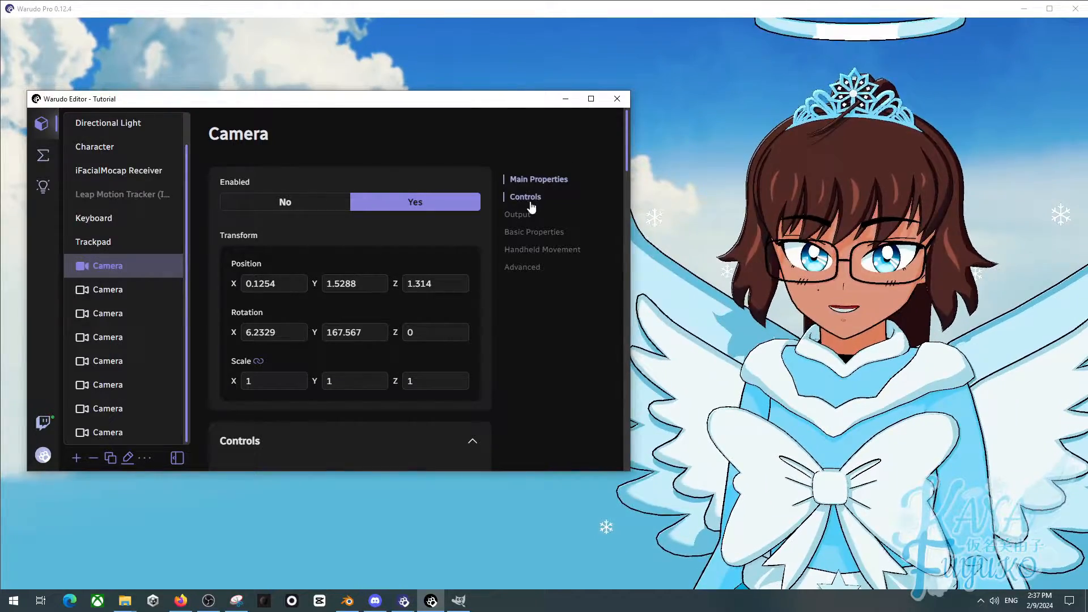
mouse_move(514, 229)
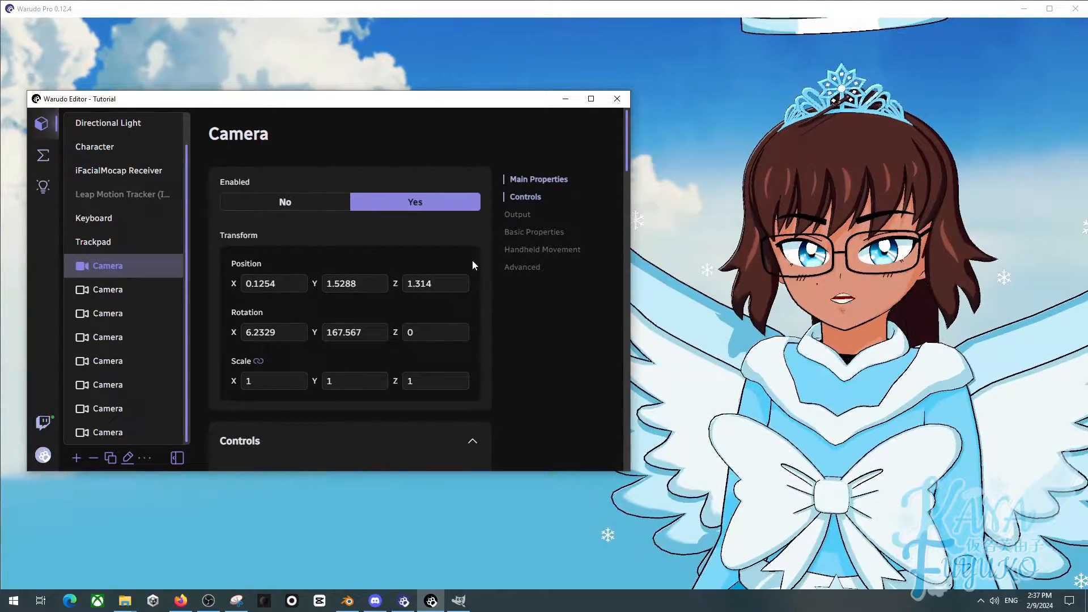
click(436, 283)
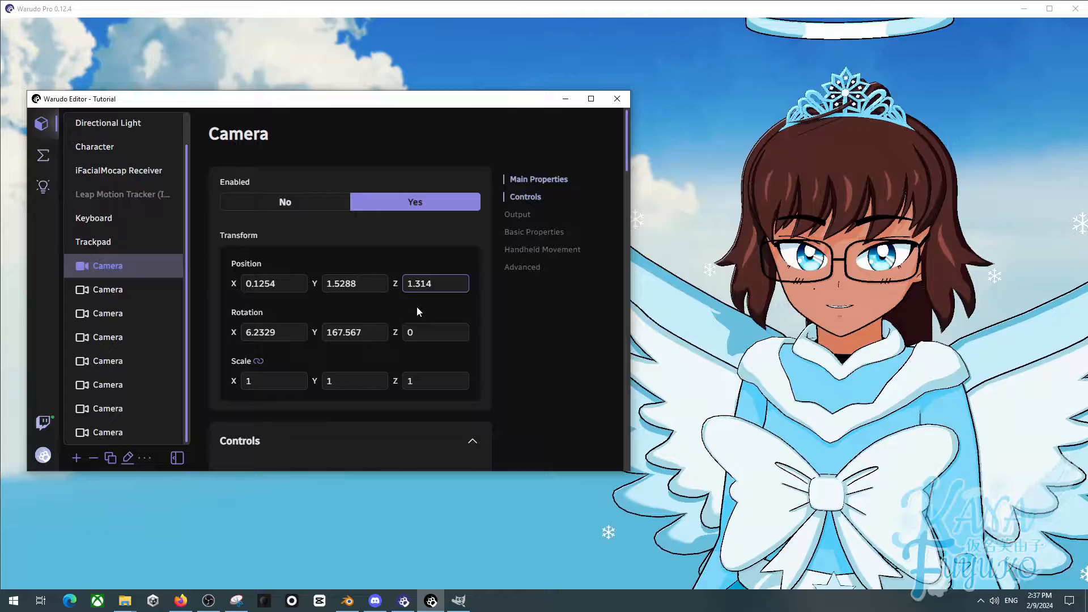
Step: In Warudo Settings > Output, keep Virtual Camera Output on and set Mirror Virtual Camera Output to No
click(43, 456)
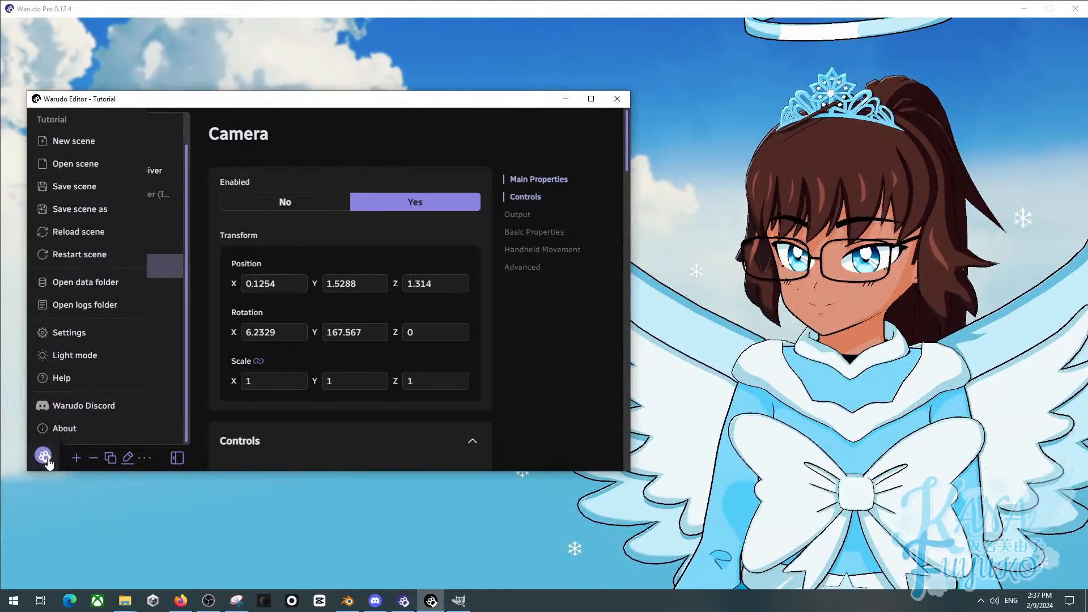
click(69, 332)
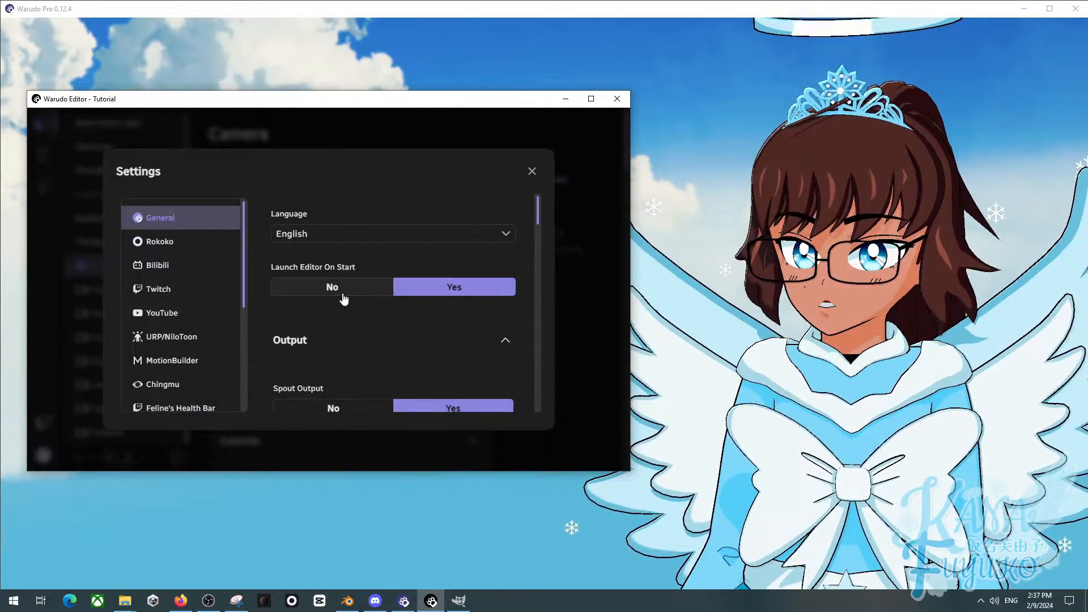
scroll(down, 3)
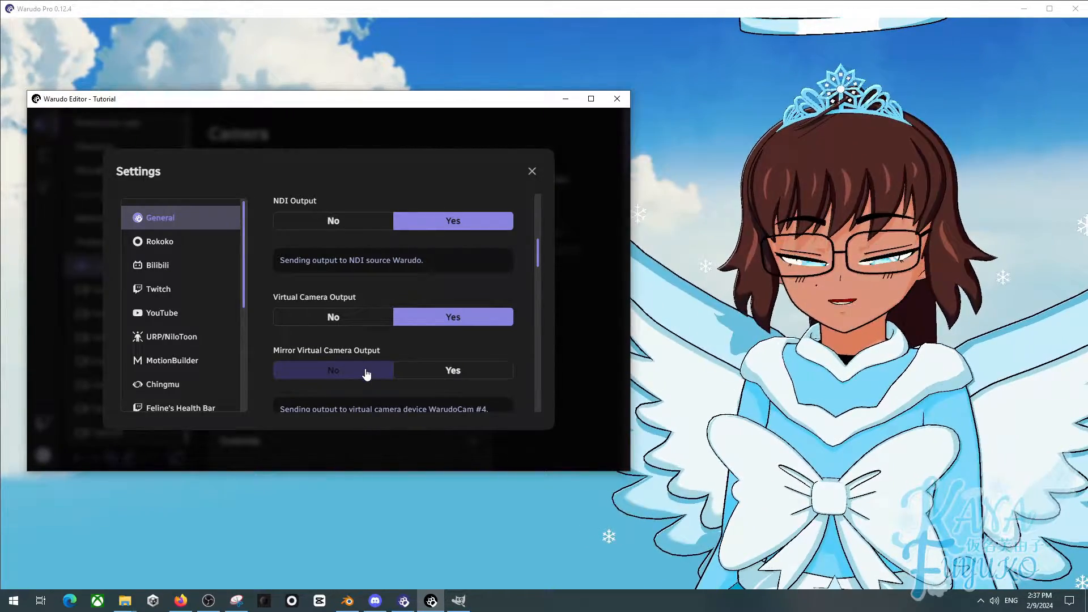
click(333, 370)
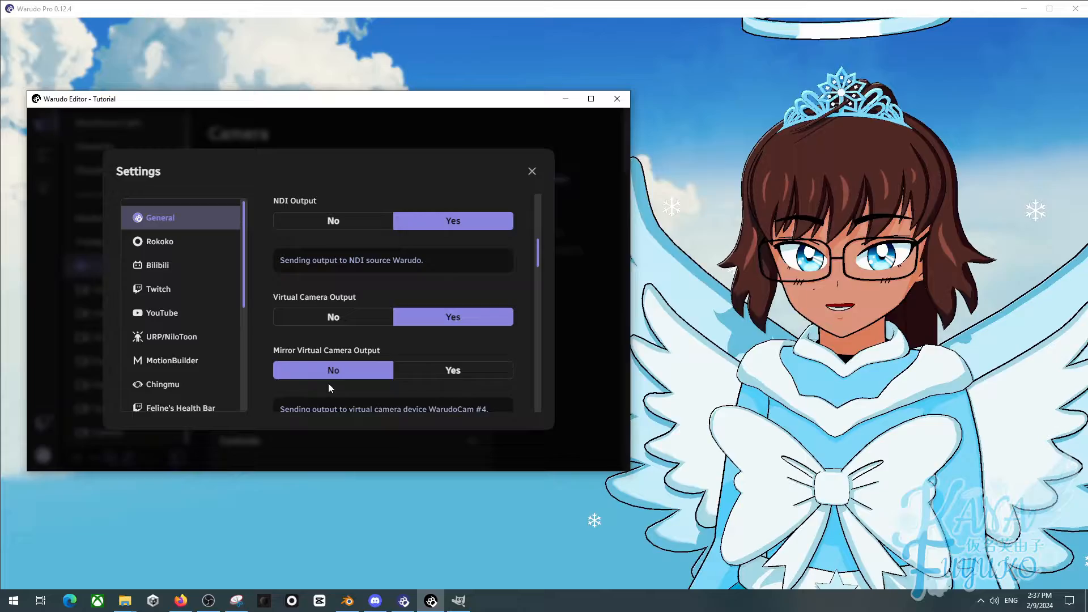
click(333, 370)
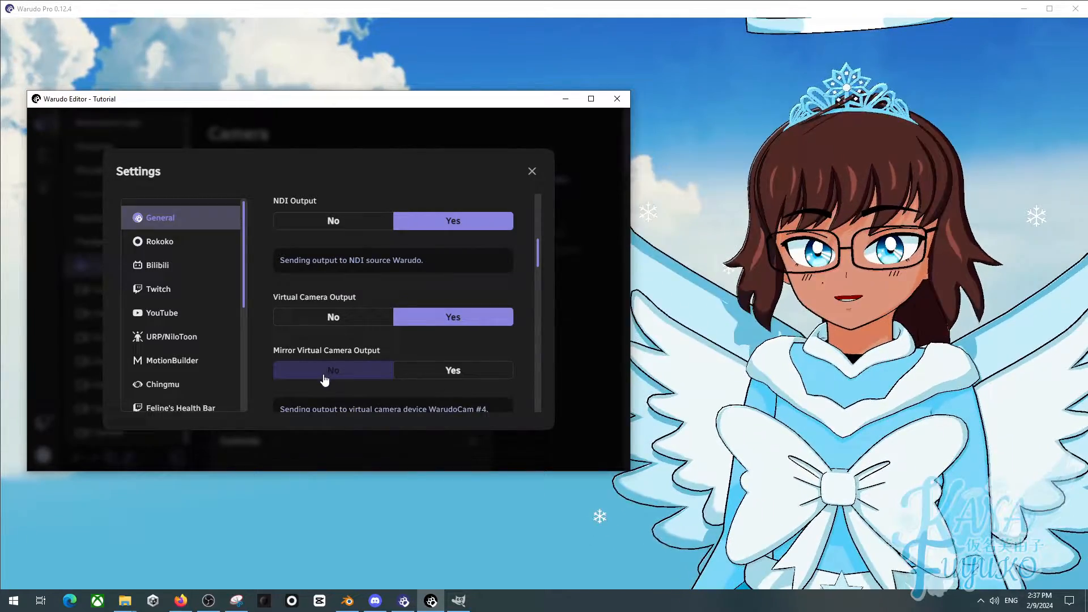
click(333, 370)
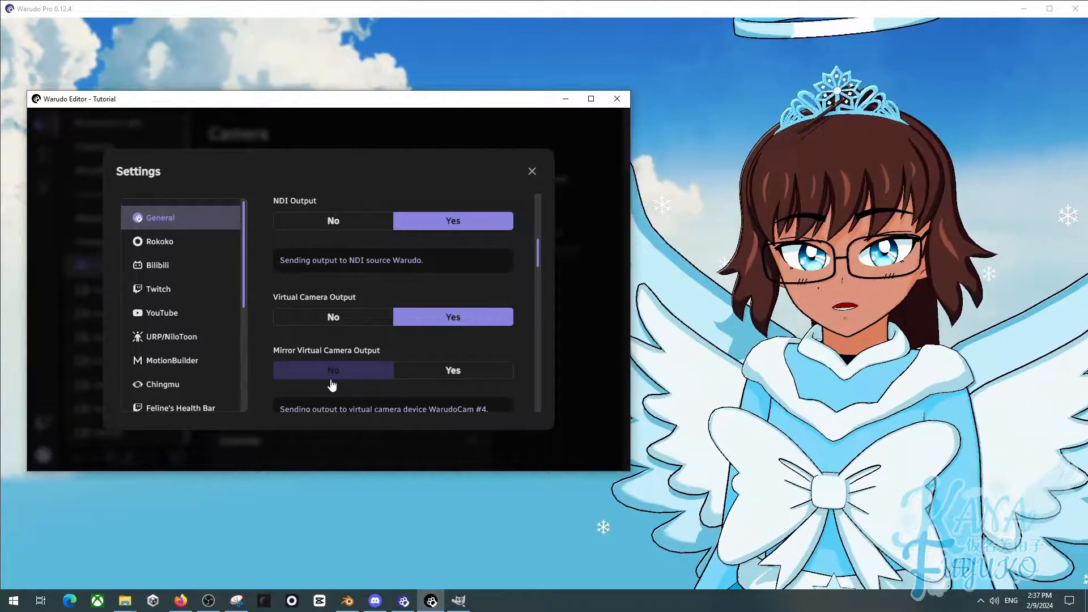
click(334, 369)
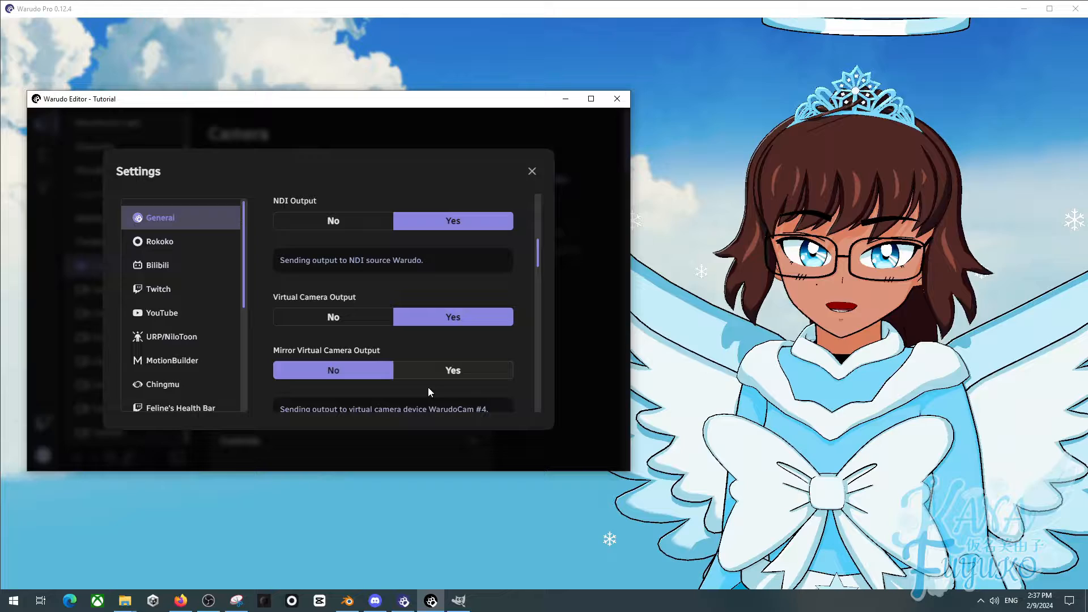
click(375, 601)
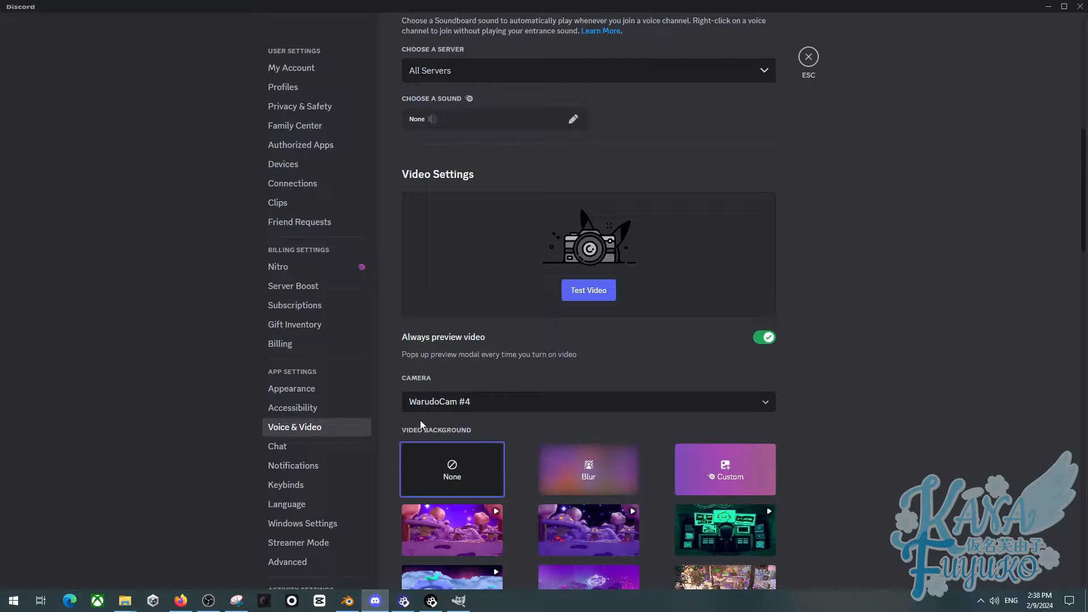
mouse_move(443, 409)
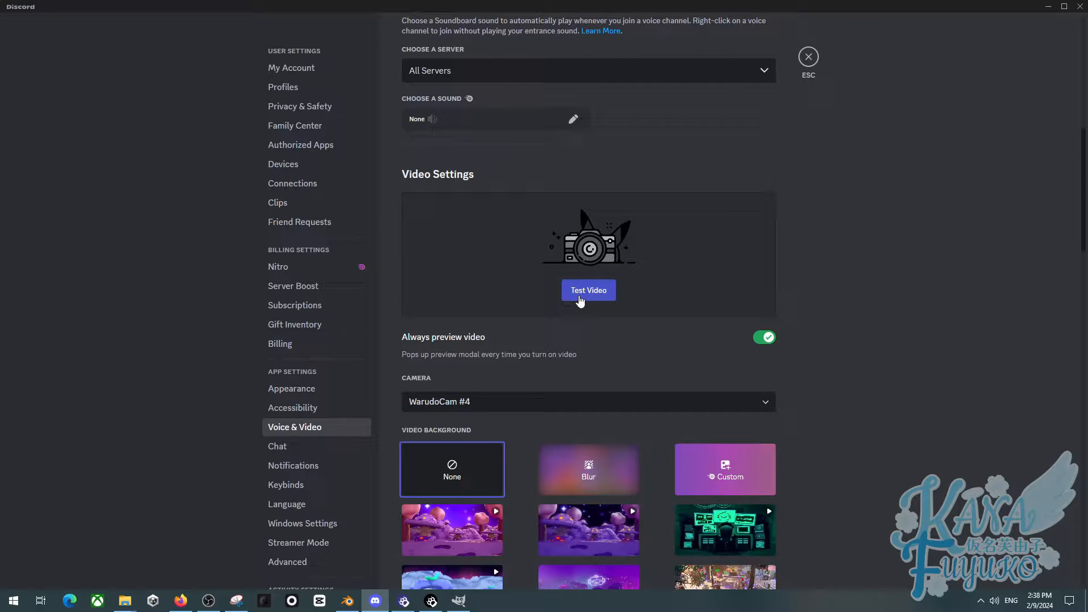
Step: Test video in Discord with WarudoCam #3, then switch back to WarudoCam #4 showing the avatar
click(589, 289)
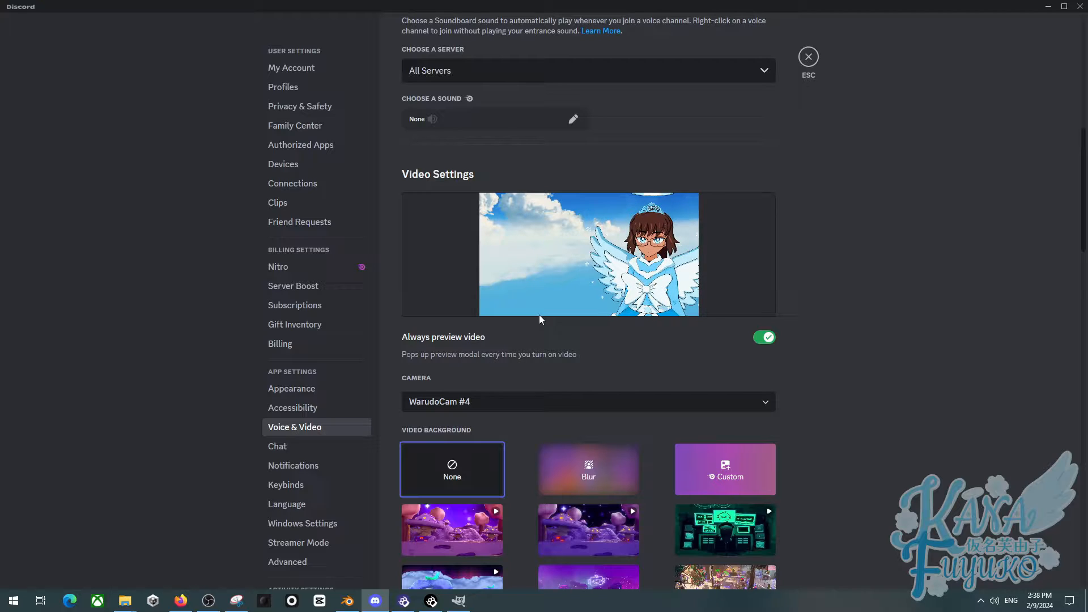
click(588, 401)
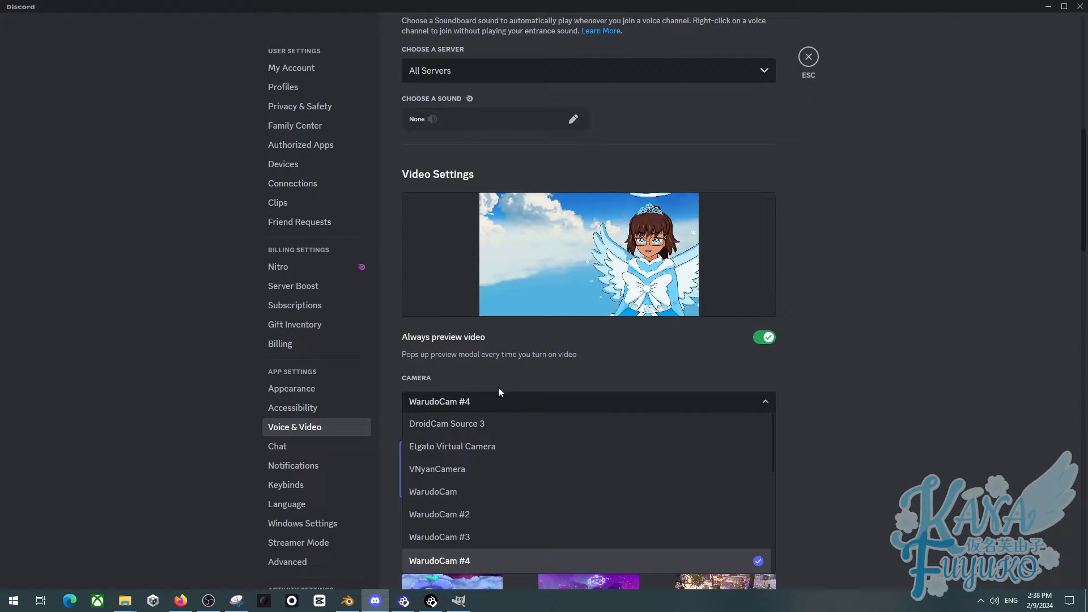
click(440, 536)
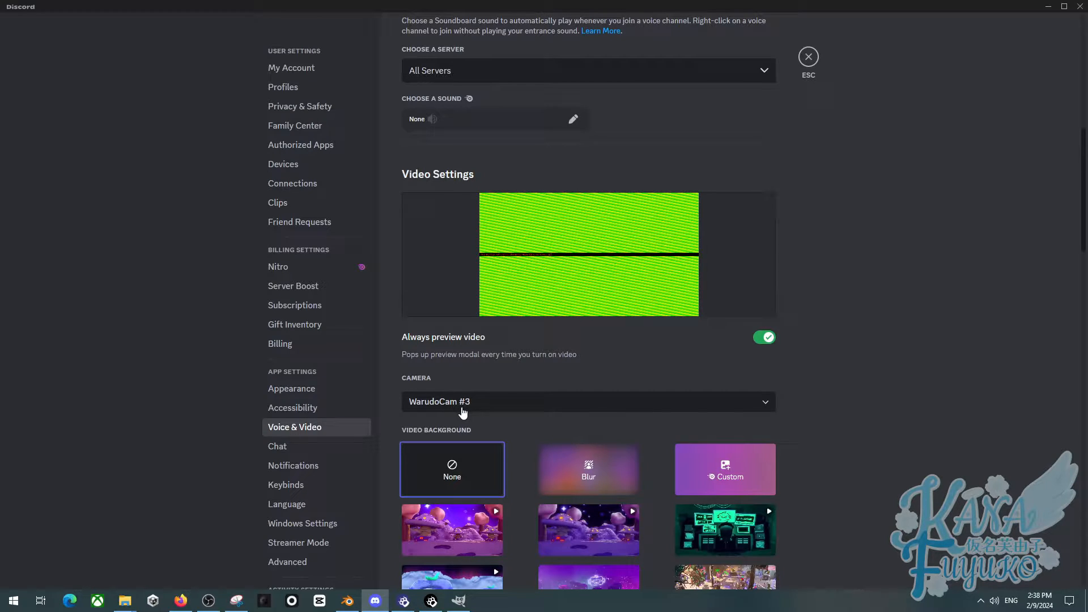
click(589, 402)
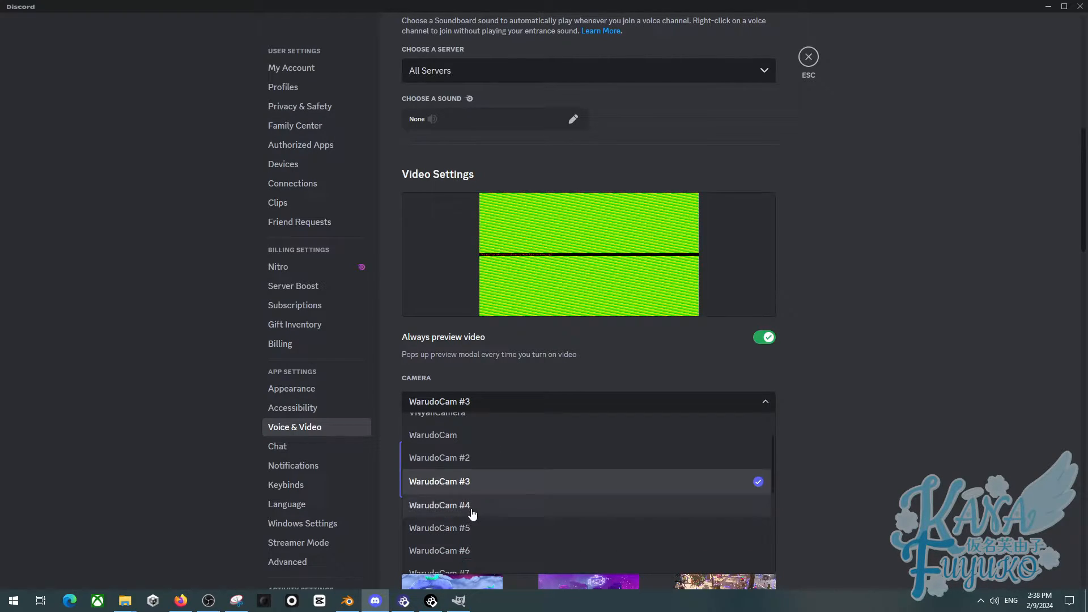
click(439, 505)
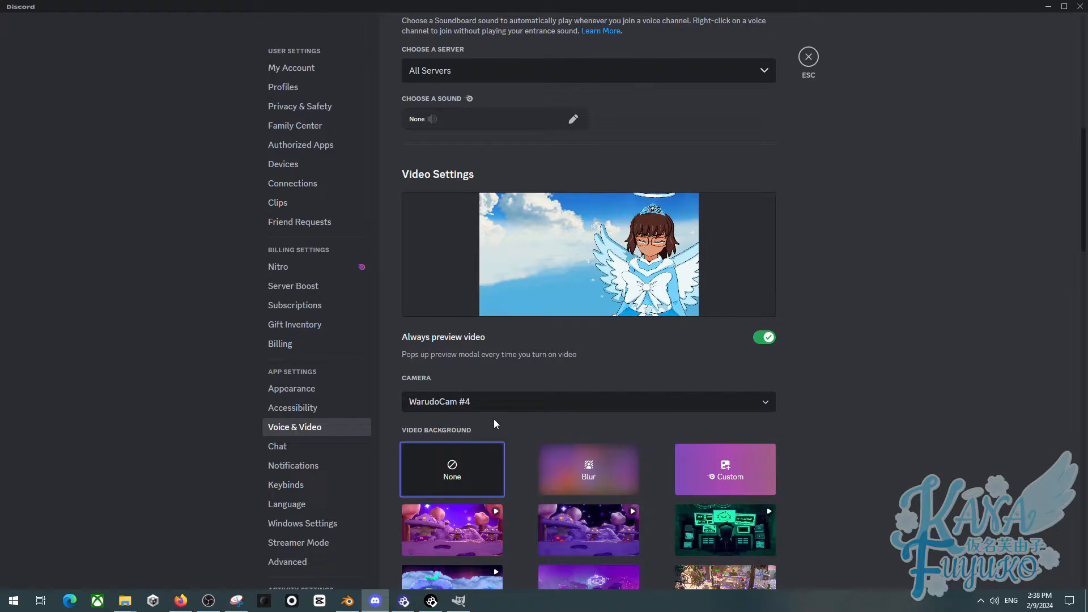
click(589, 402)
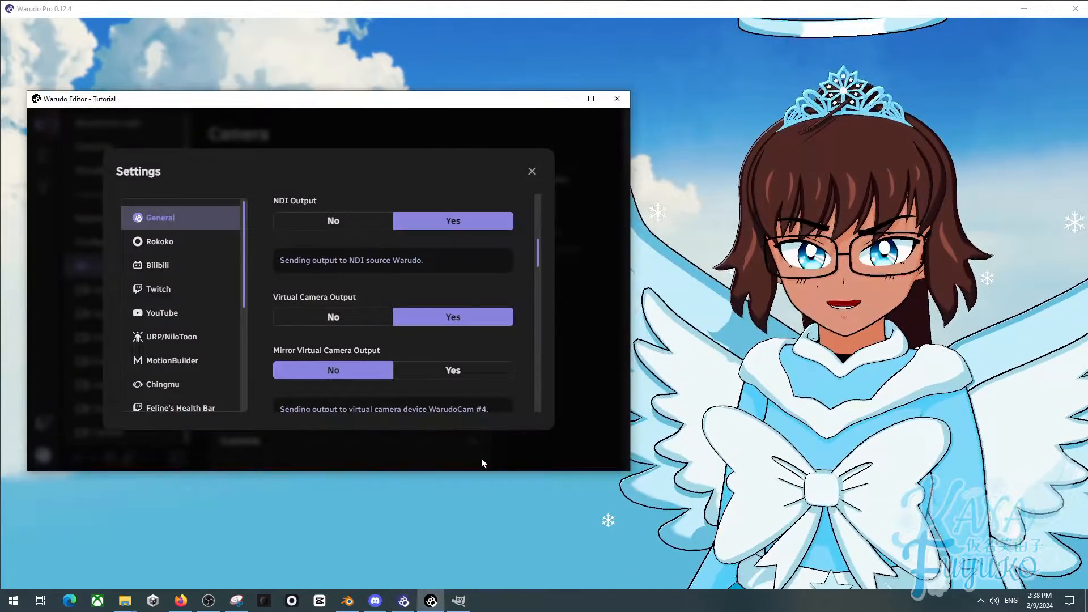
Step: Close Warudo's global Settings dialog with virtual camera output left on
click(532, 172)
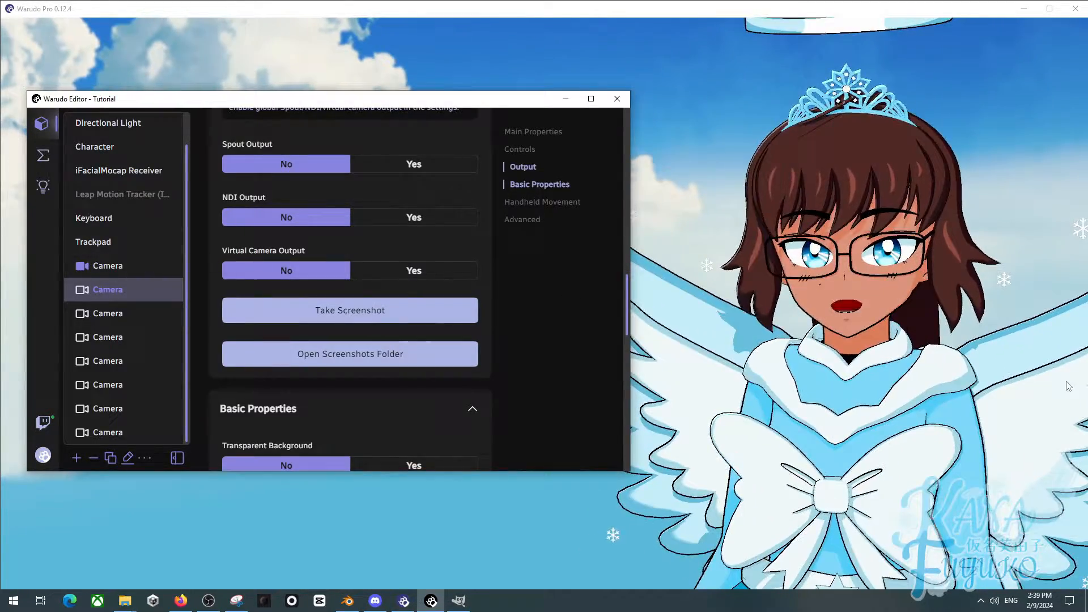
click(616, 97)
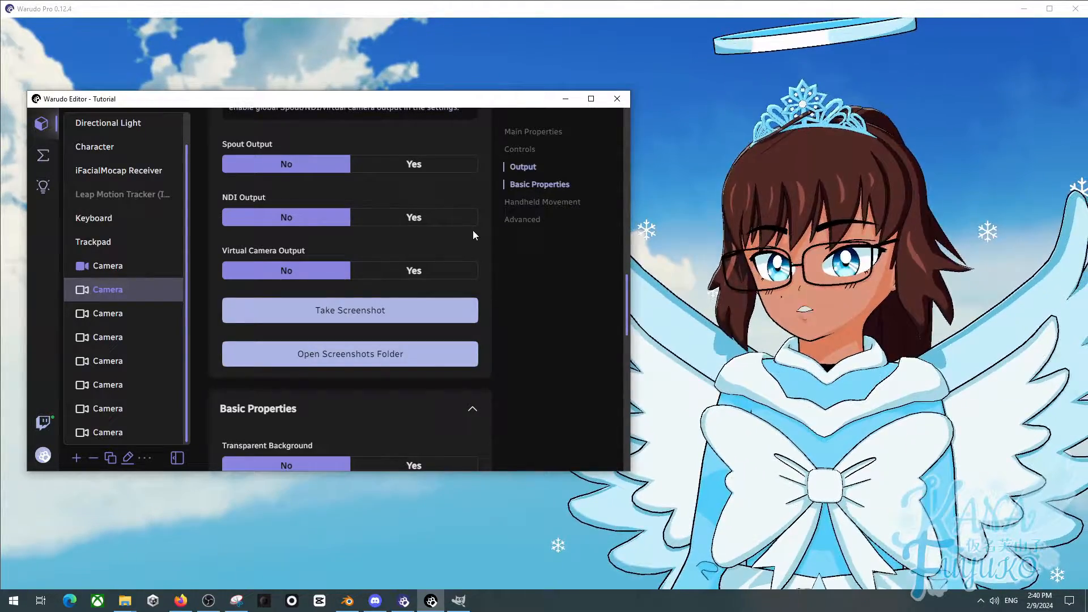
click(349, 310)
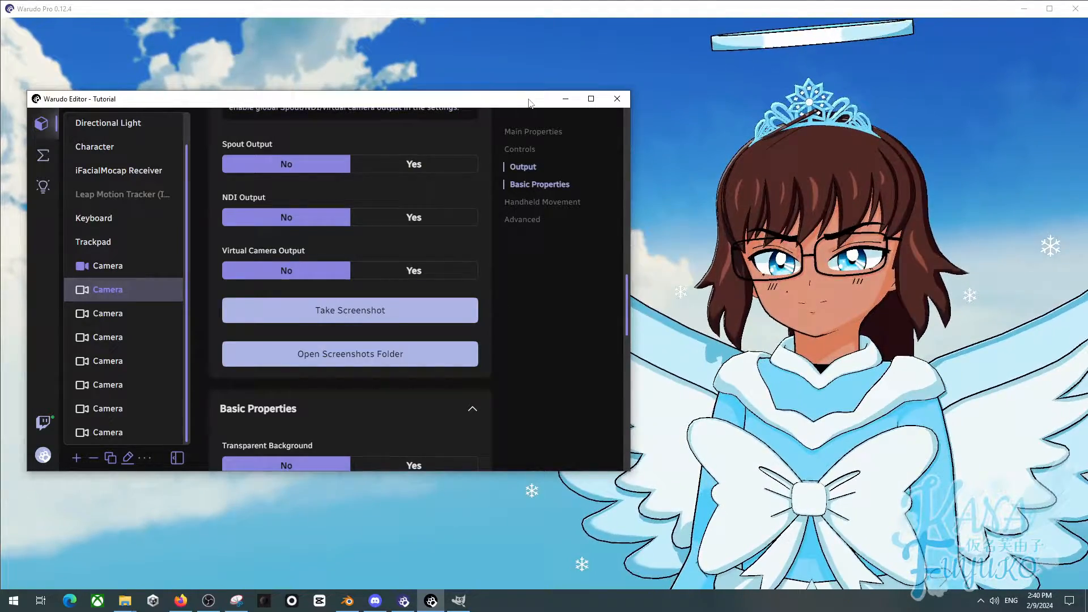
Step: Drag the Warudo Editor window slightly to the right
drag(527, 99, 565, 95)
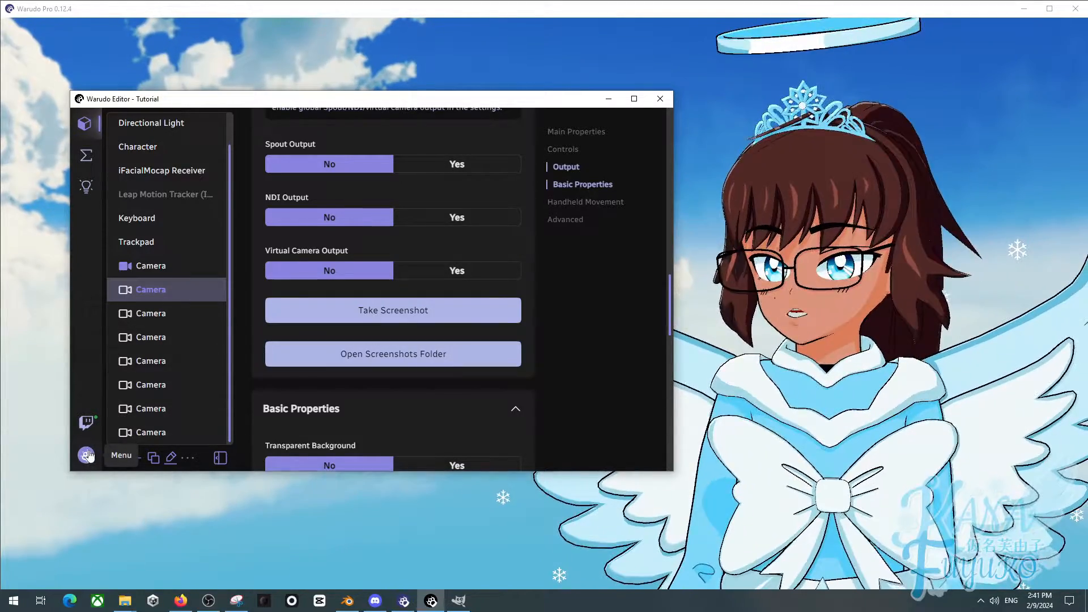
Step: Reopen Warudo's data folder and go into Binaries > VirtualCam with its install and uninstall scripts
click(86, 456)
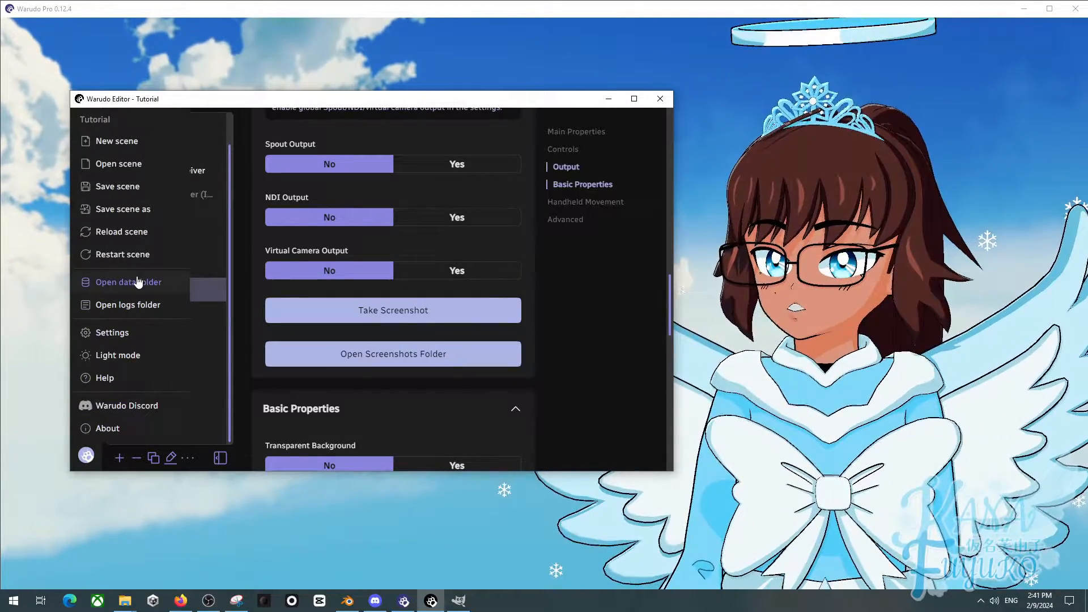
click(128, 282)
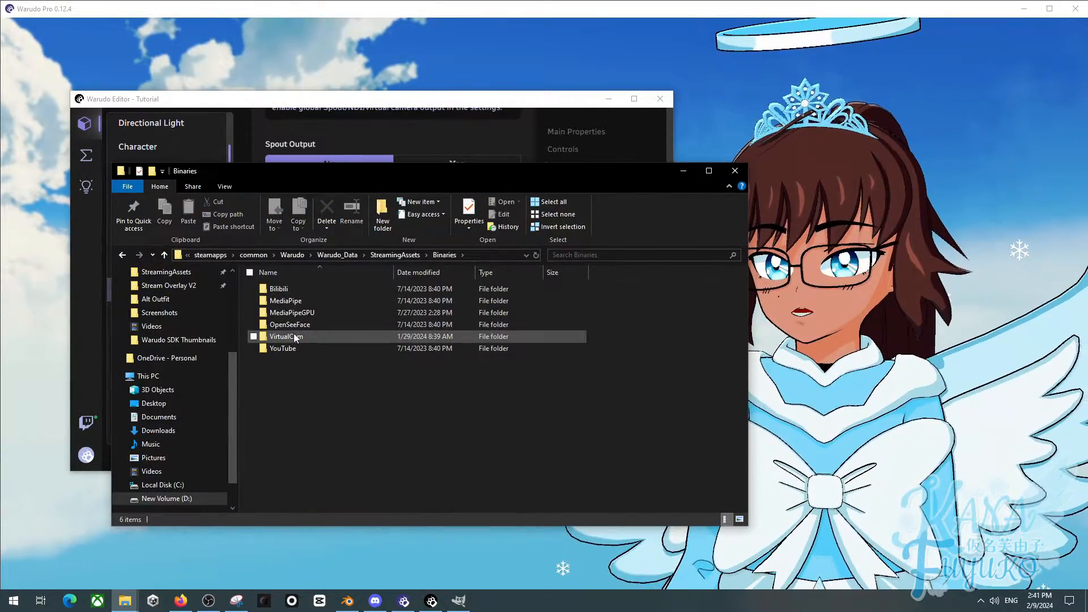
double_click(285, 336)
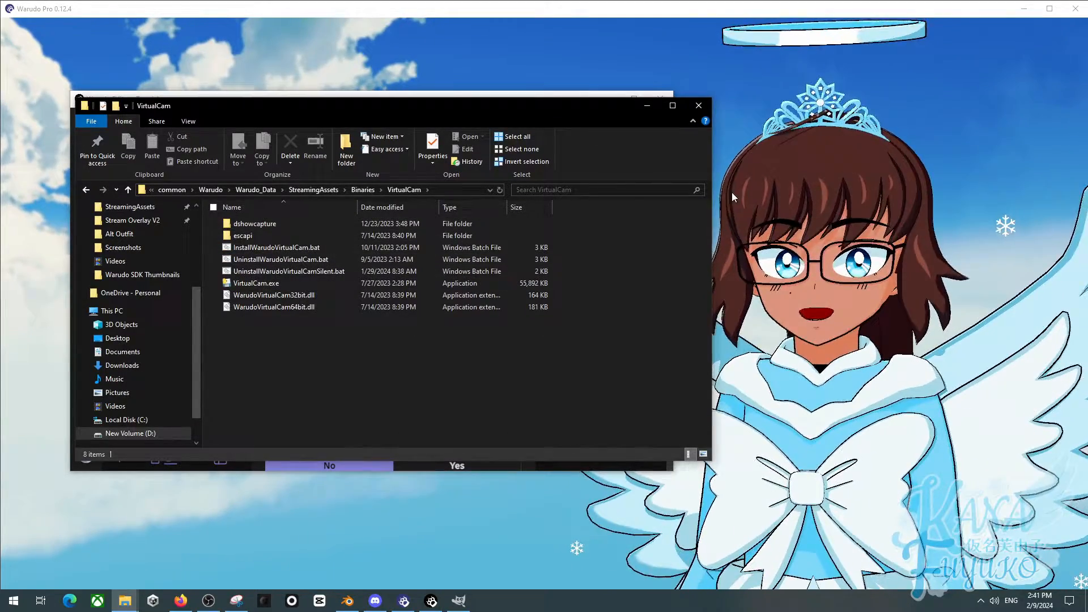
mouse_move(289, 271)
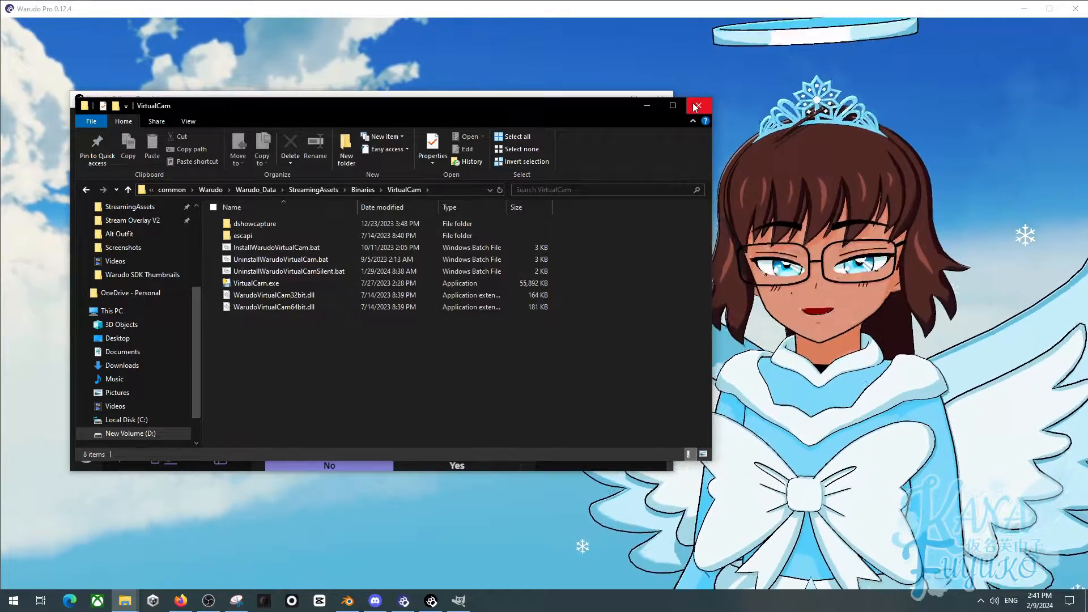
mouse_move(699, 106)
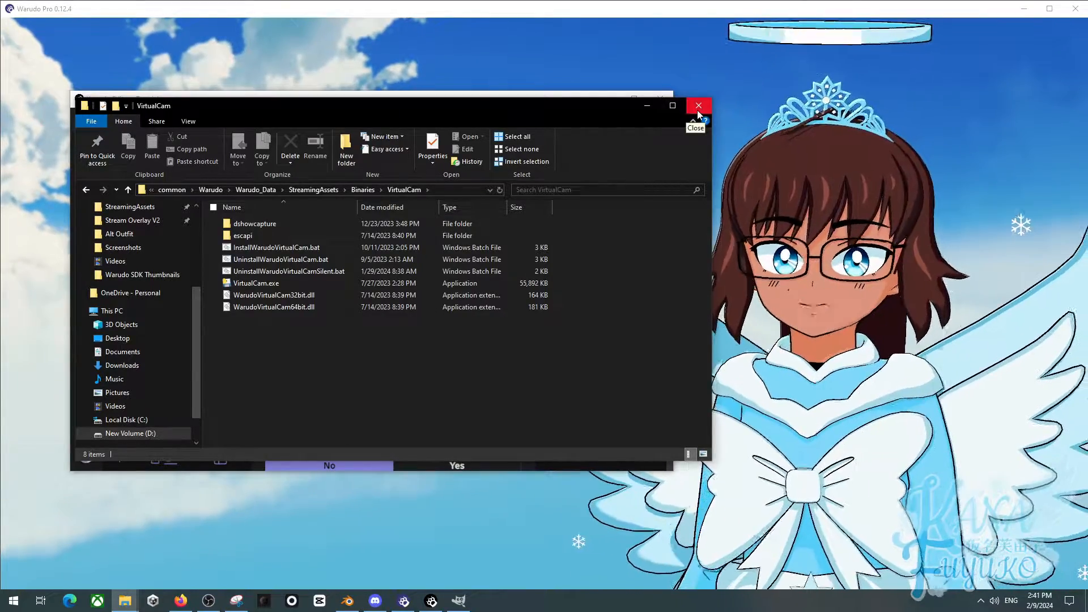